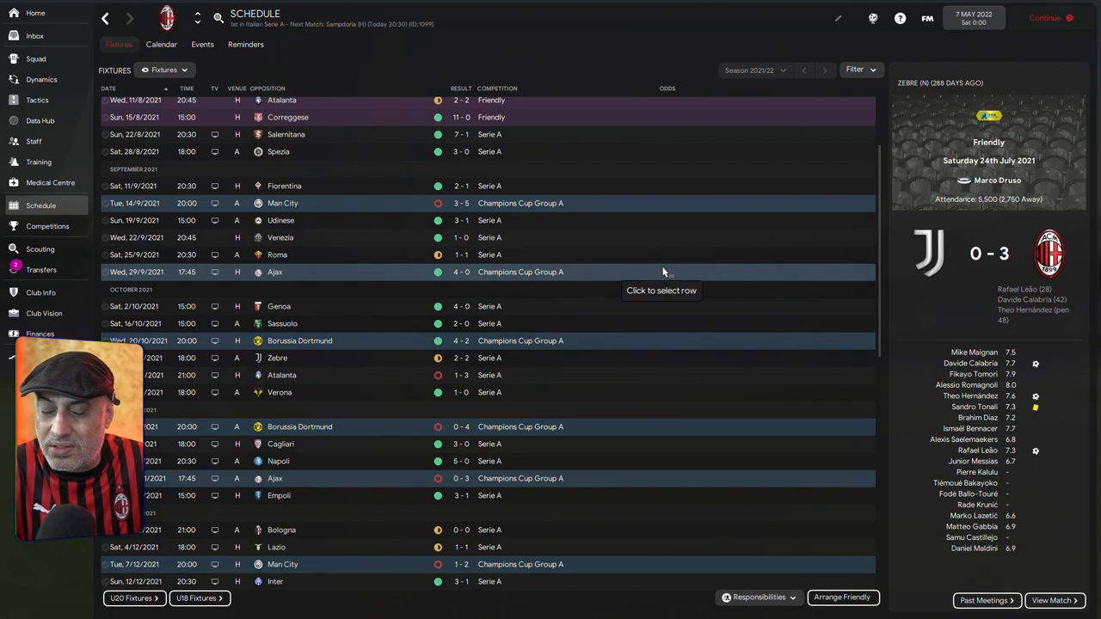
- Scroll through AC Milan's 2021/22 fixture schedule to review results through April
scroll("down", 3)
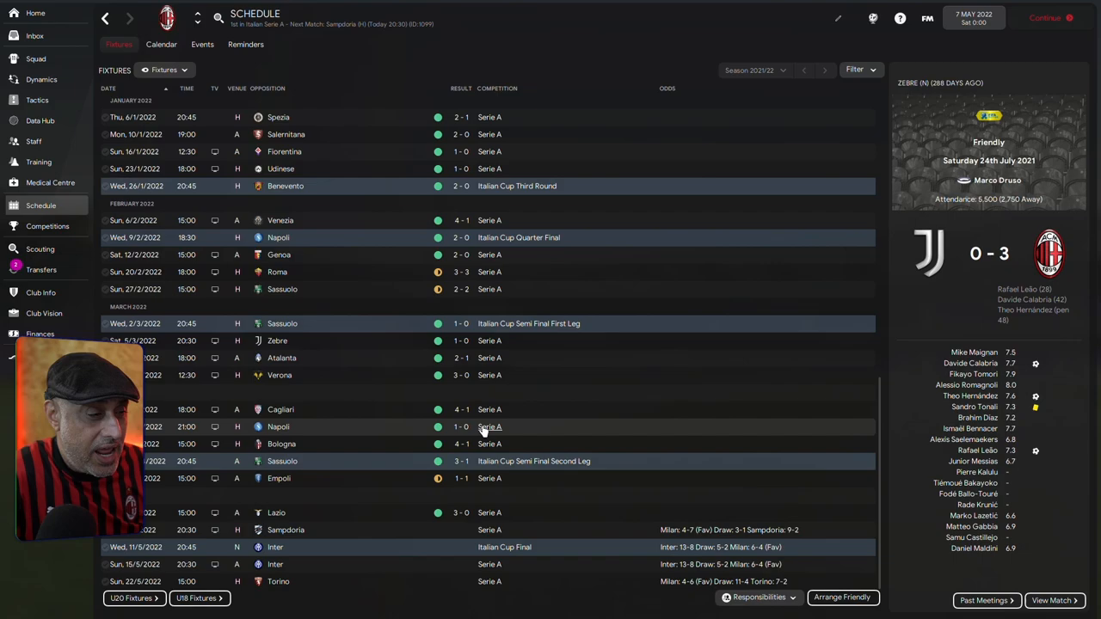
mouse_move(457, 274)
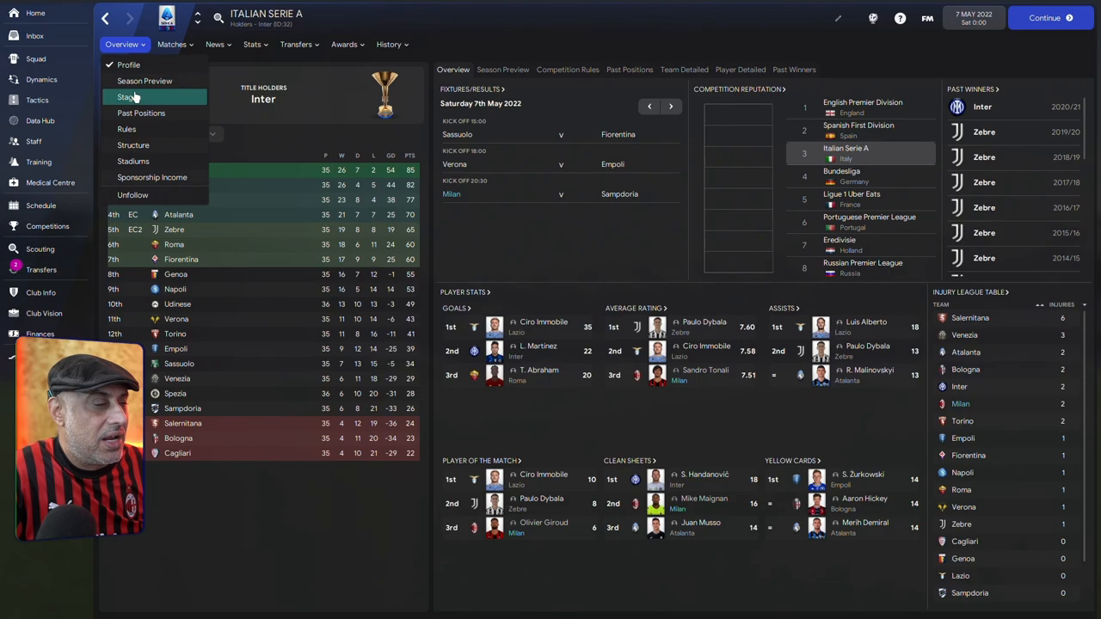
- View the Serie A standings with Milan top on 85 points, then bring up Milan's squad stats
left_click(128, 96)
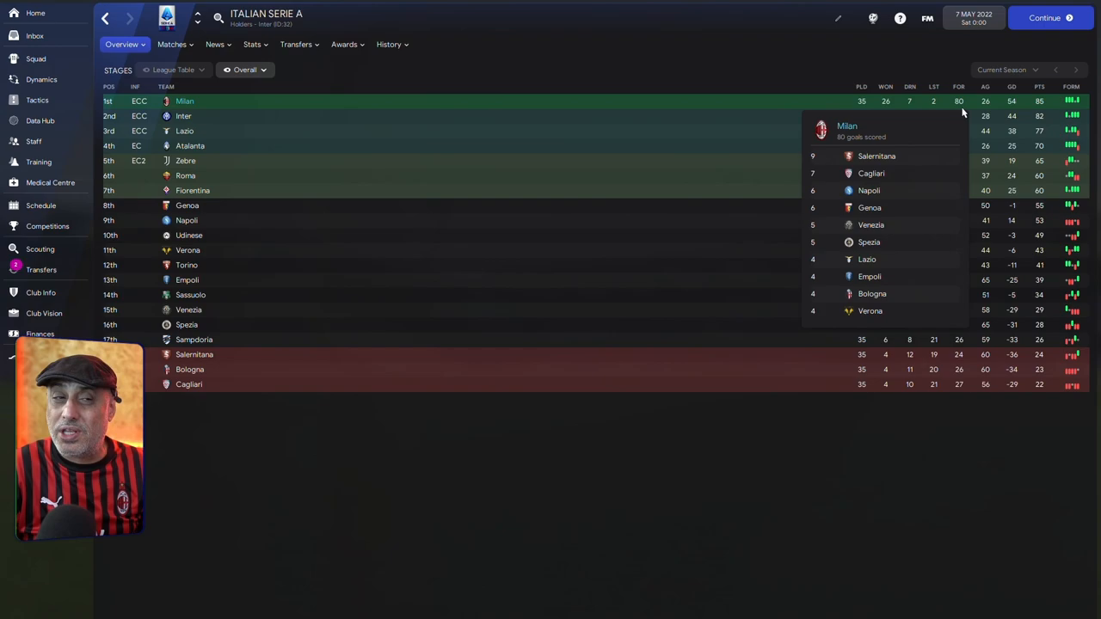
left_click(36, 59)
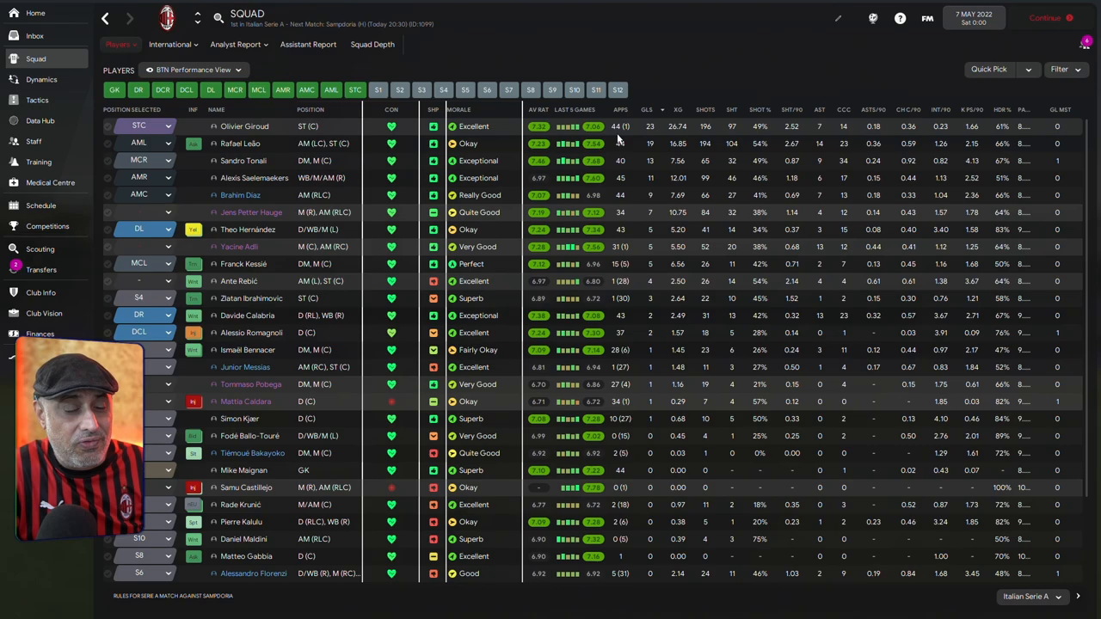
mouse_move(649, 135)
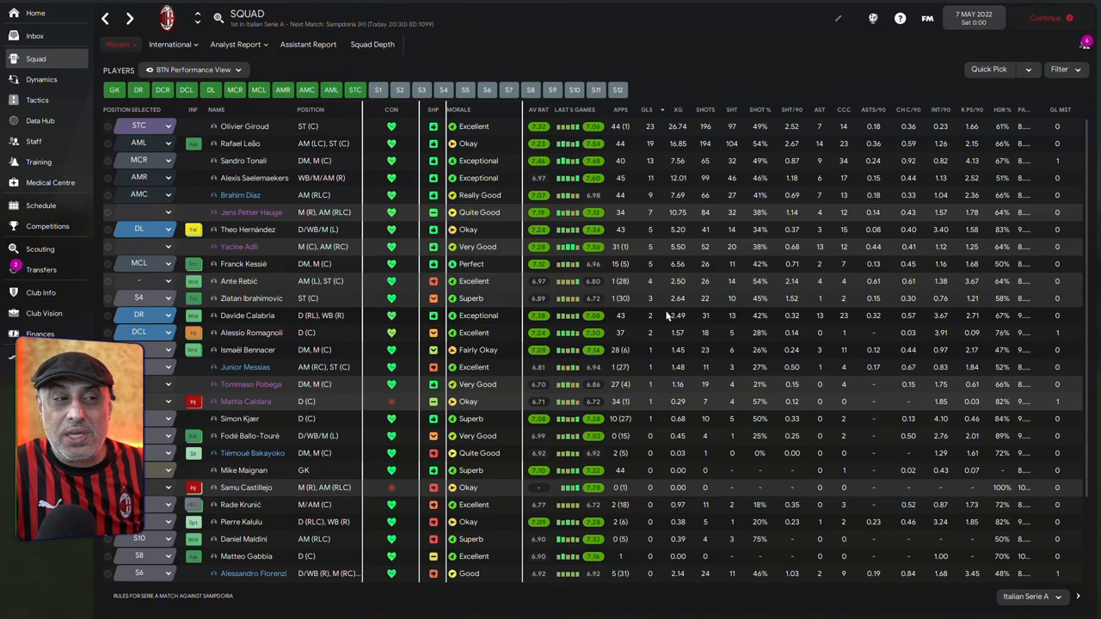
- Open the Data Hub team performance report from the sidebar
left_click(39, 120)
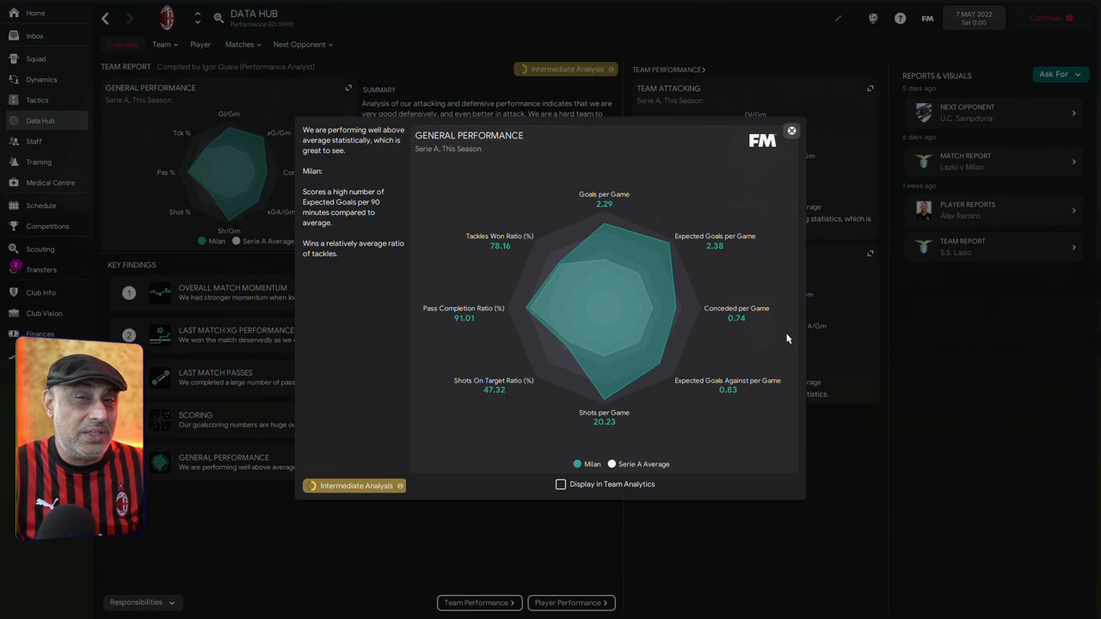
mouse_move(727, 403)
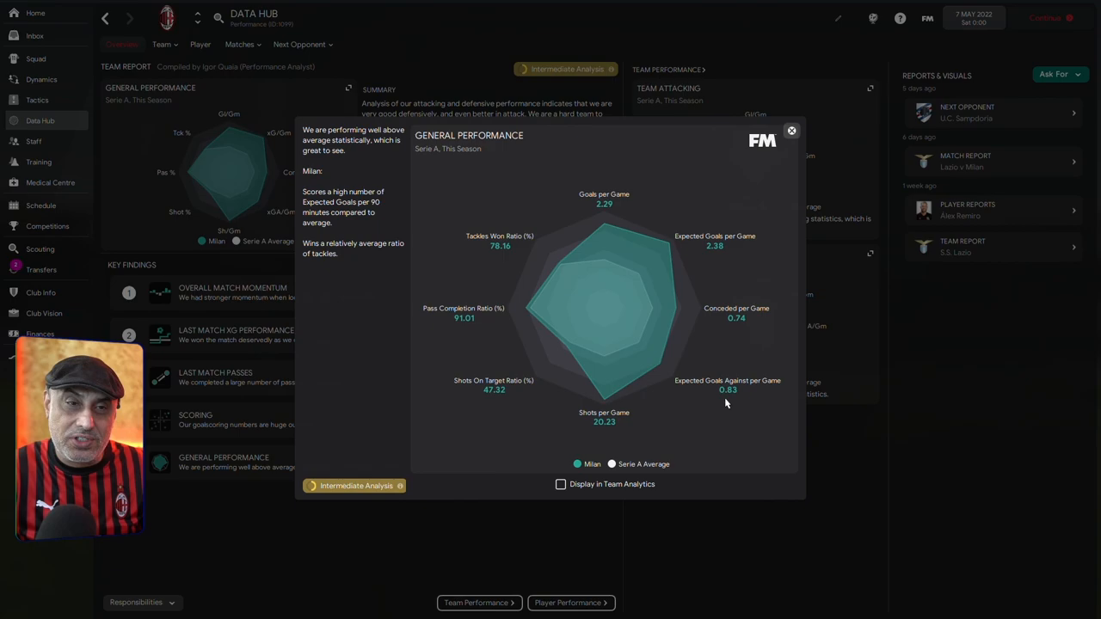
mouse_move(728, 390)
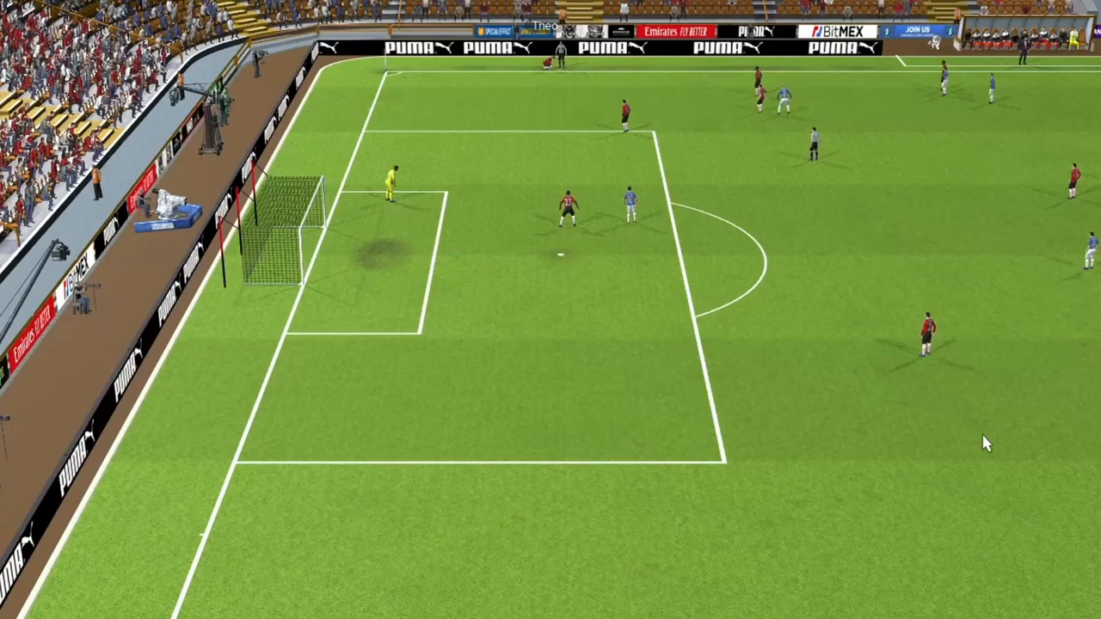
mouse_move(886, 378)
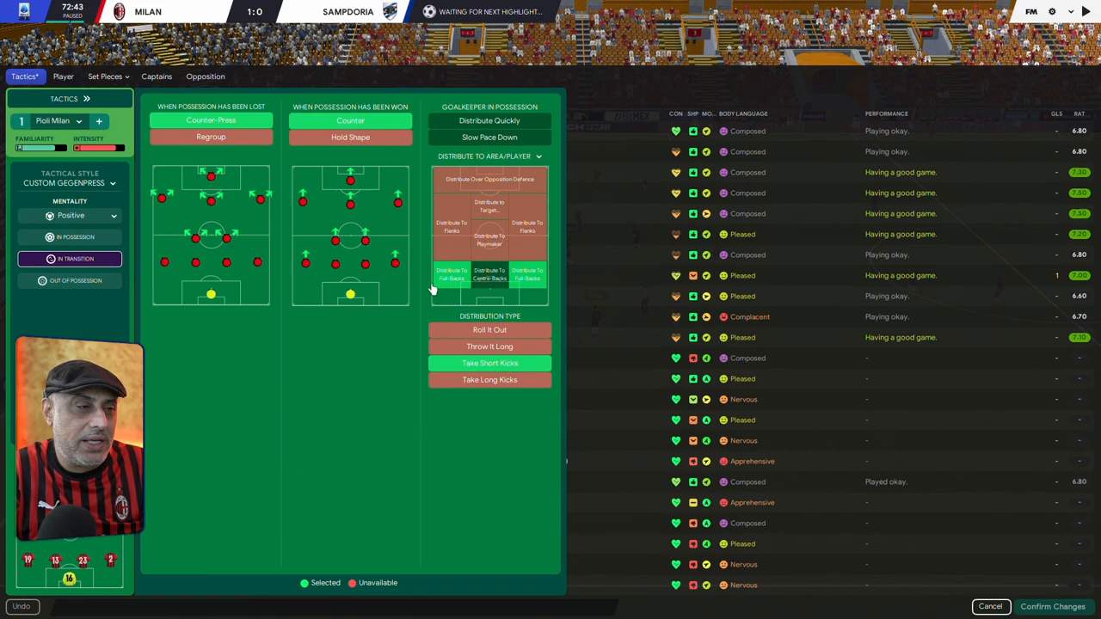
mouse_move(489, 362)
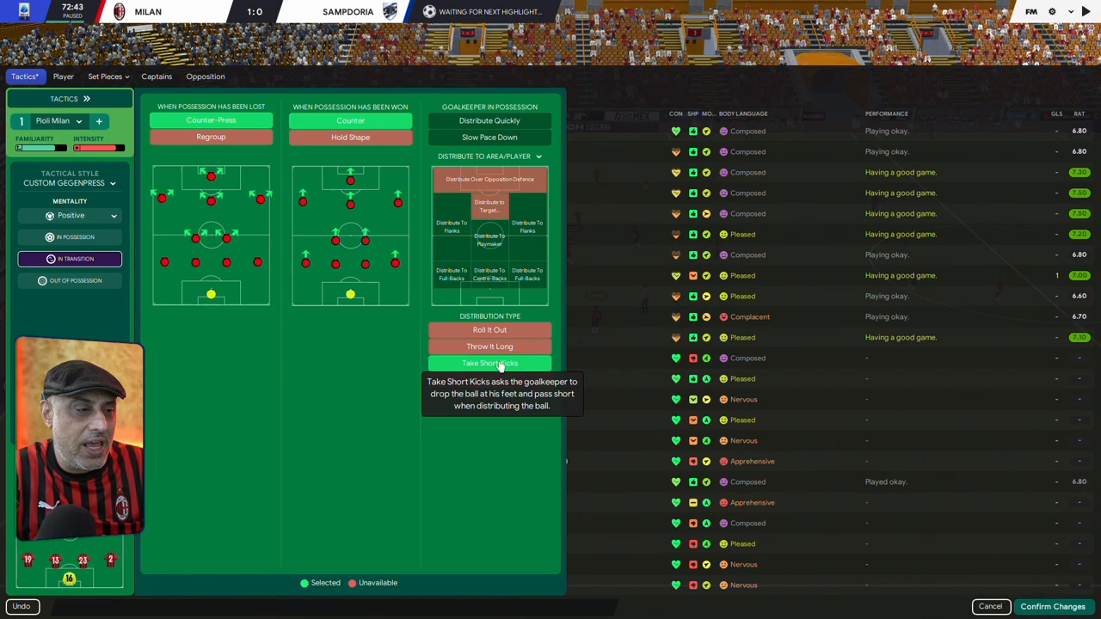